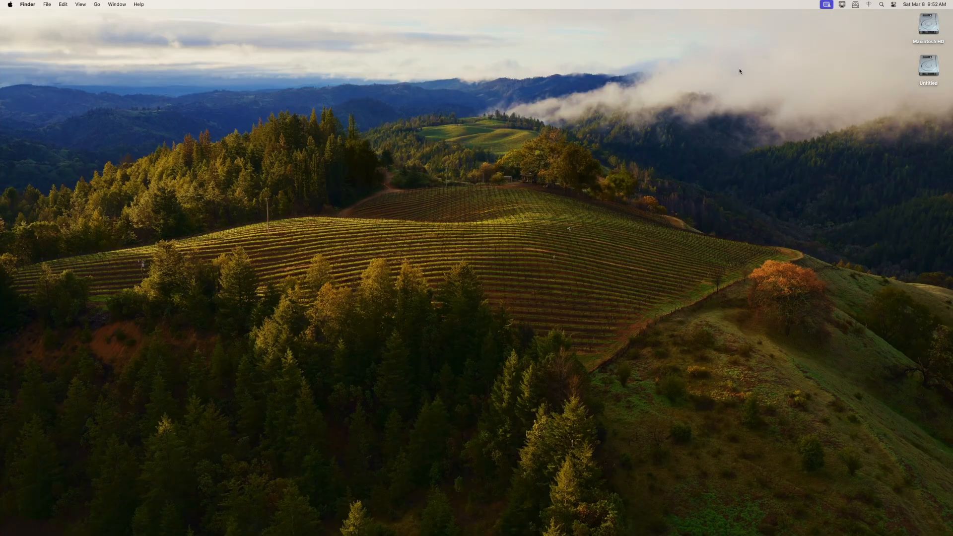
mouse_move(932, 28)
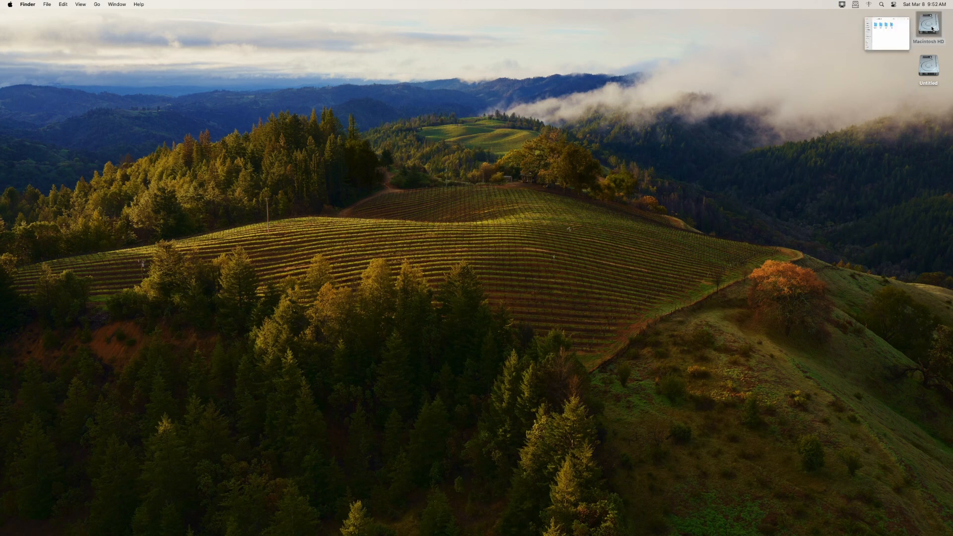
- Open the Library folder at the top level of the Macintosh HD startup disk
double_click(928, 26)
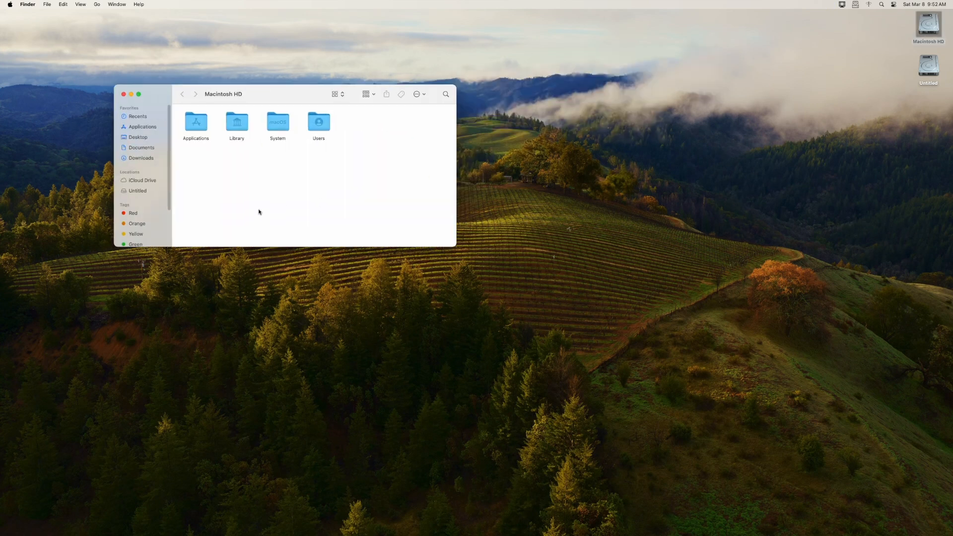
mouse_move(256, 144)
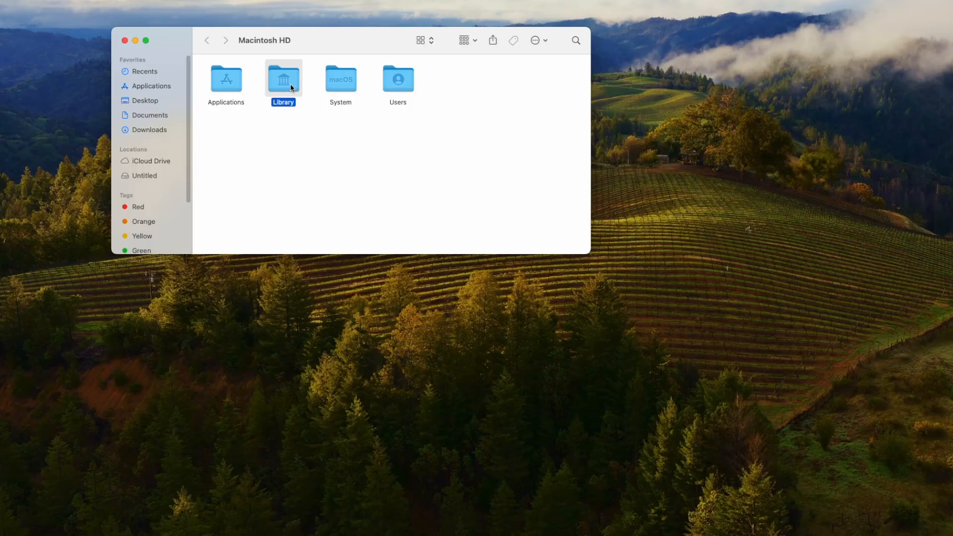
double_click(283, 80)
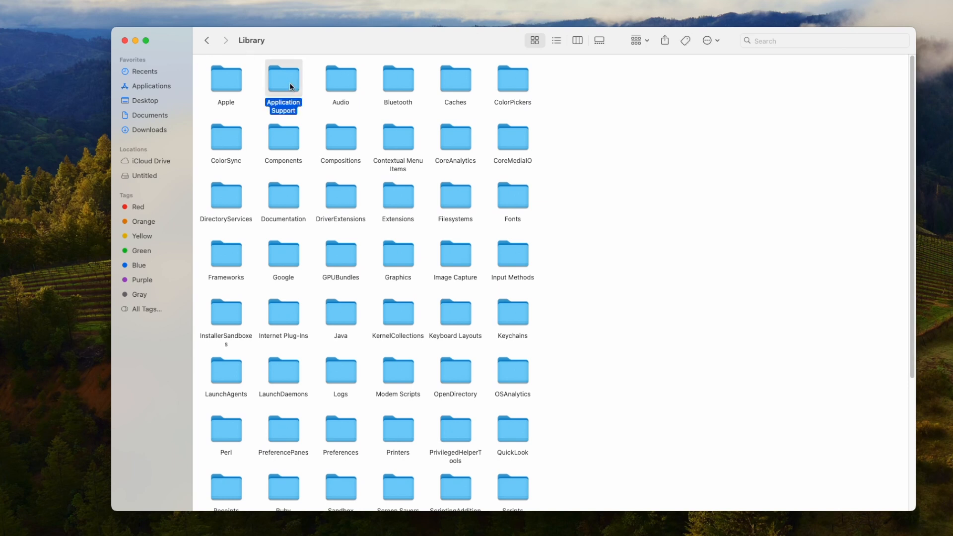
- Navigate through Application Support and com.apple.idleassetsd into the Customer aerial assets folder
double_click(283, 80)
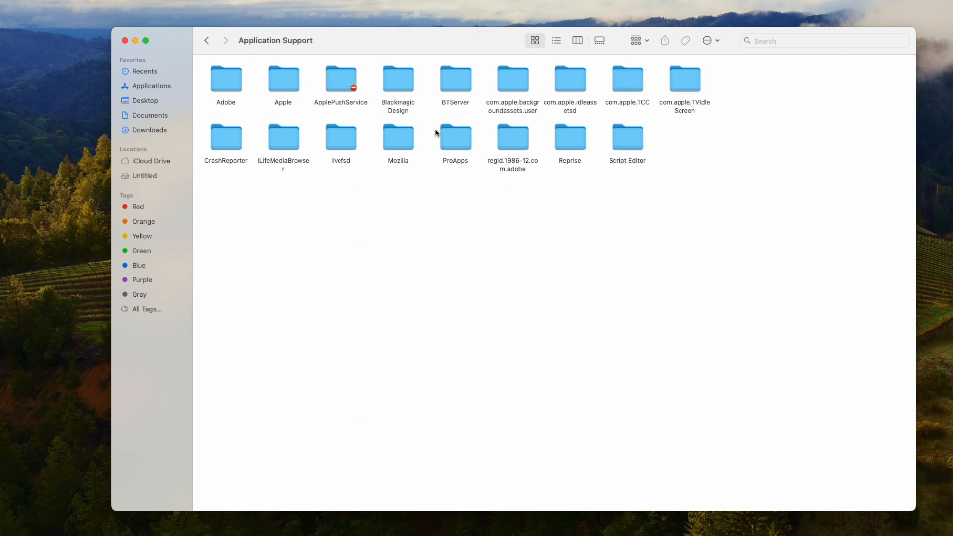
click(569, 77)
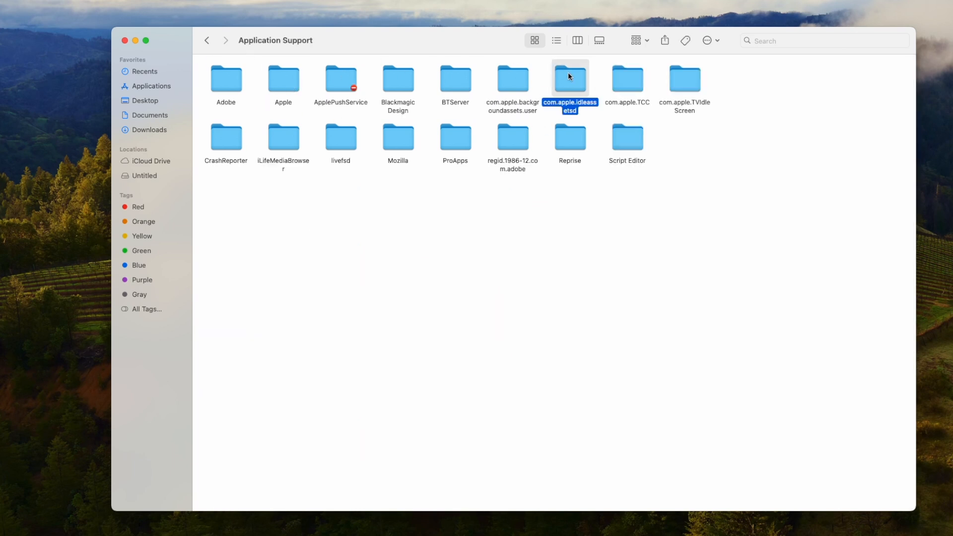
double_click(569, 78)
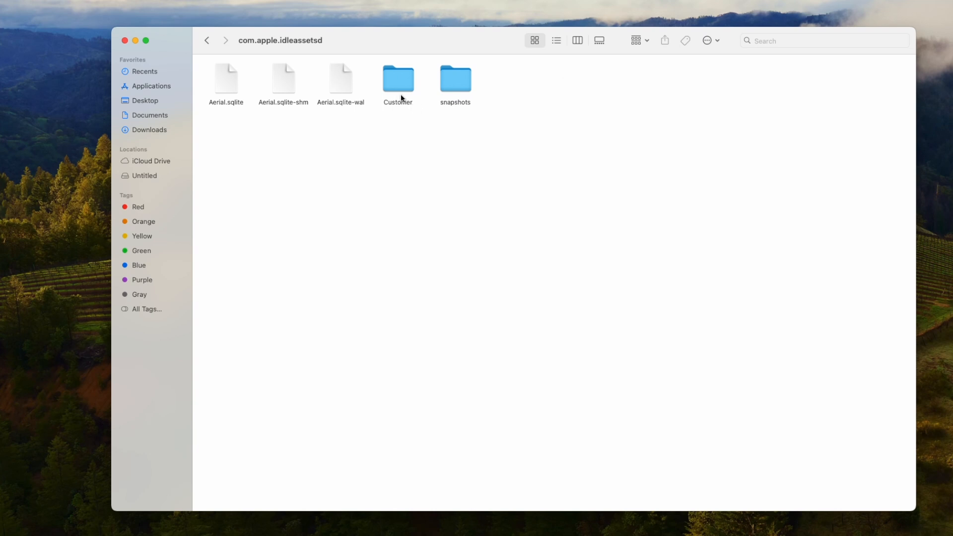
click(397, 79)
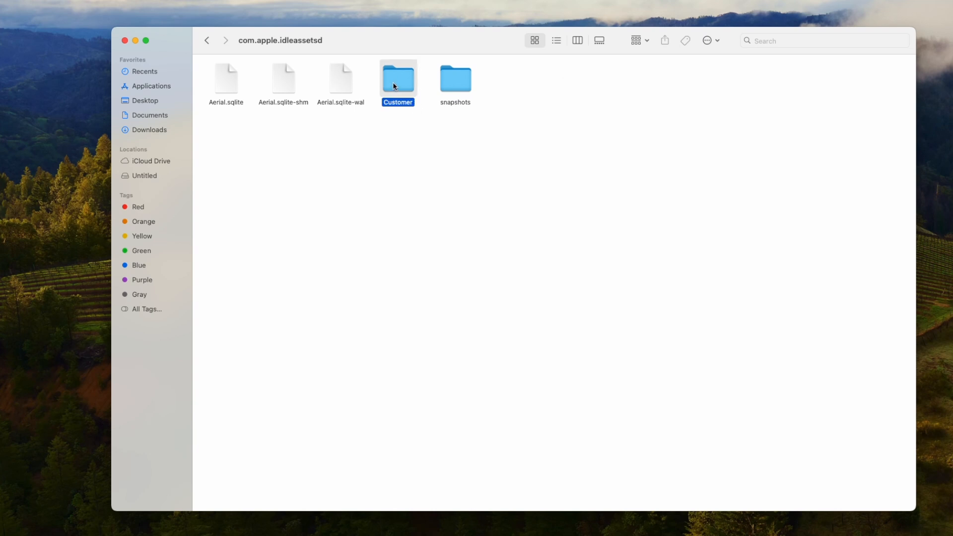
double_click(397, 77)
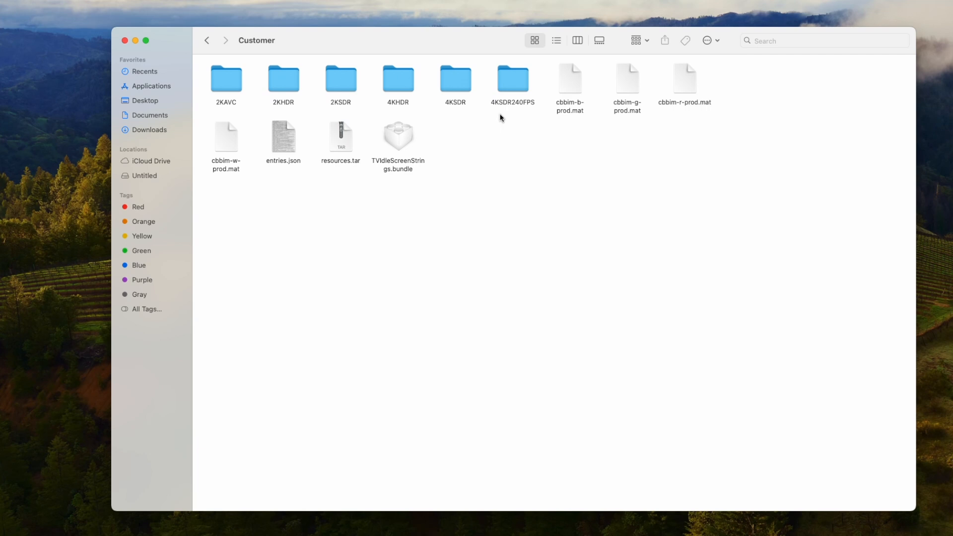
mouse_move(255, 94)
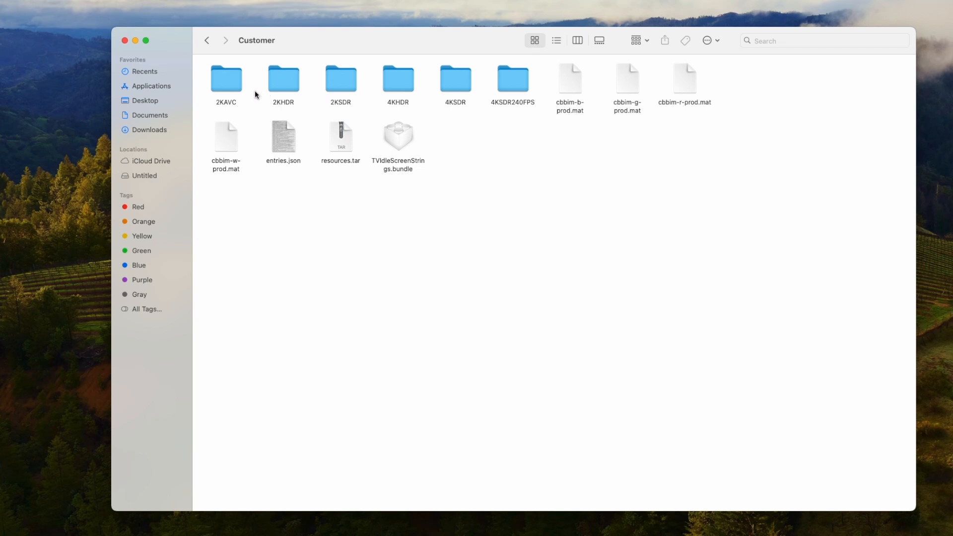
mouse_move(338, 93)
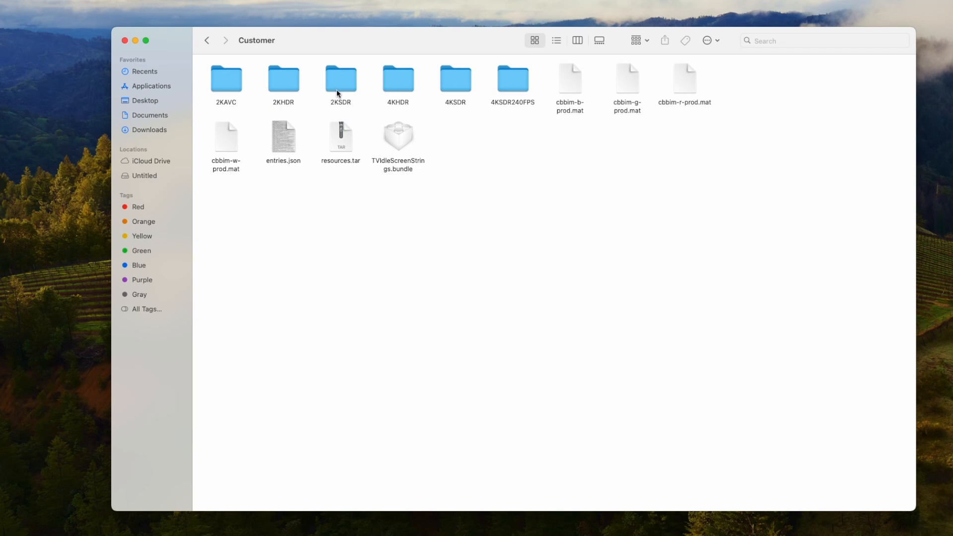
click(512, 80)
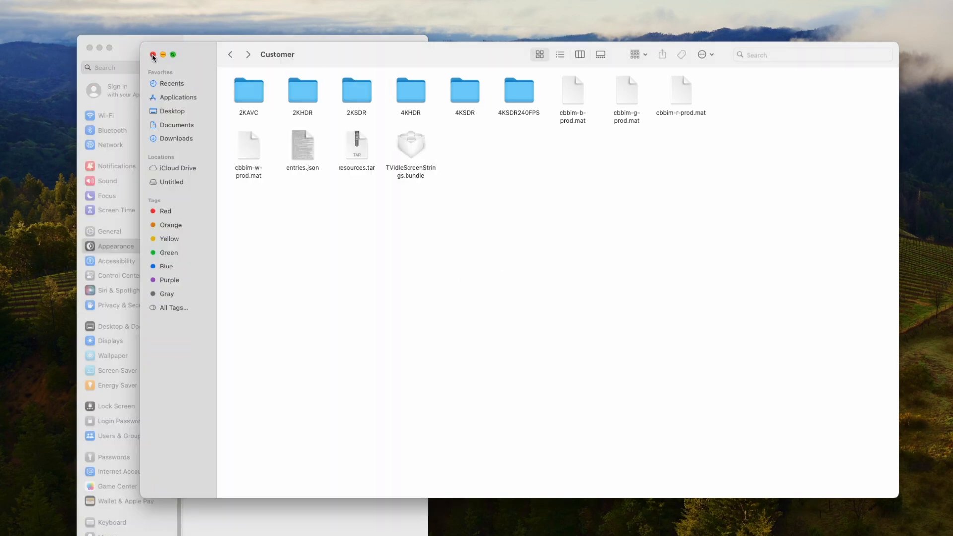
- Close Finder and show the Wallpaper pane in System Settings
click(153, 55)
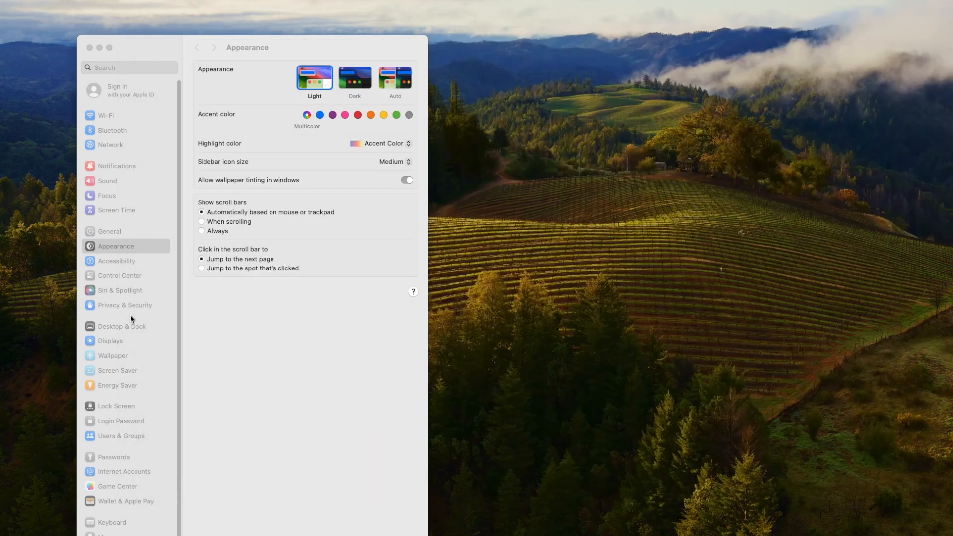
click(112, 355)
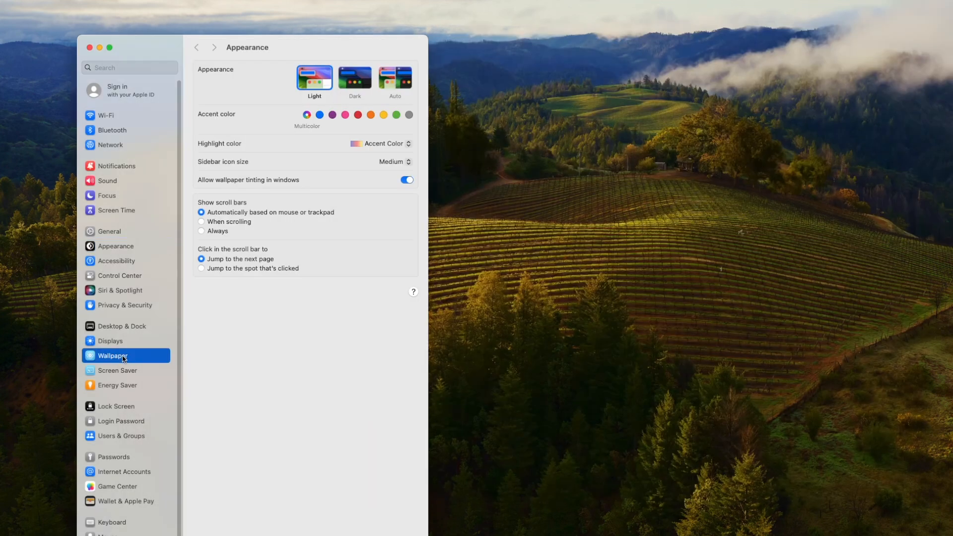
click(112, 355)
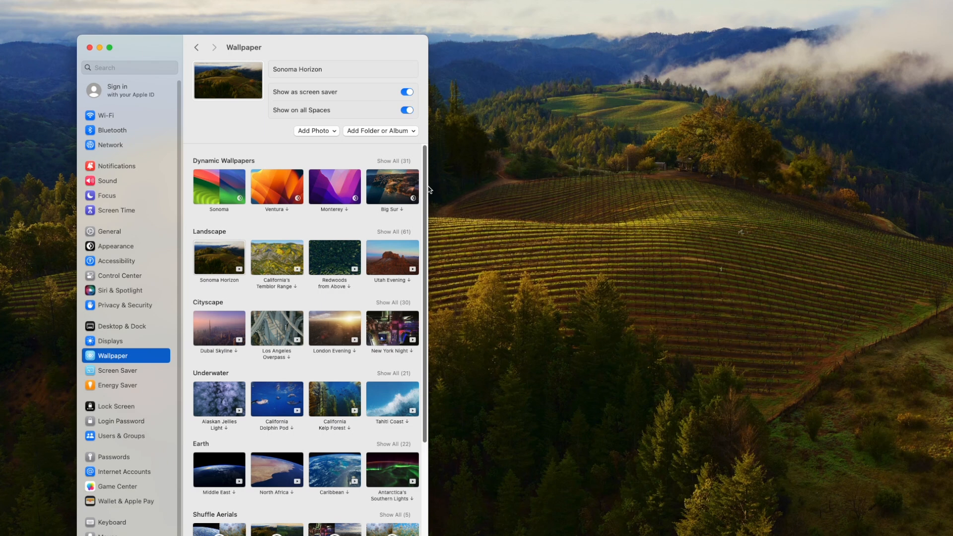
mouse_move(319, 407)
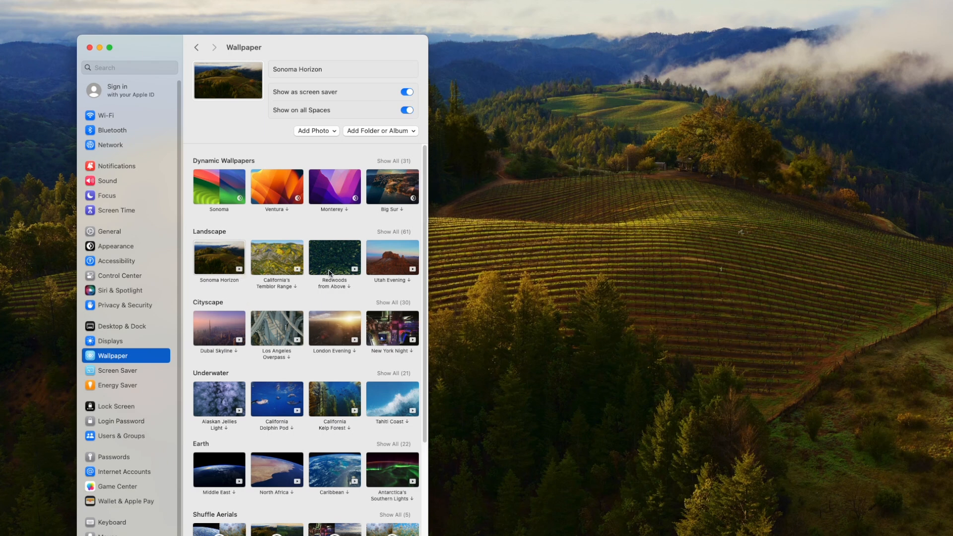
mouse_move(292, 264)
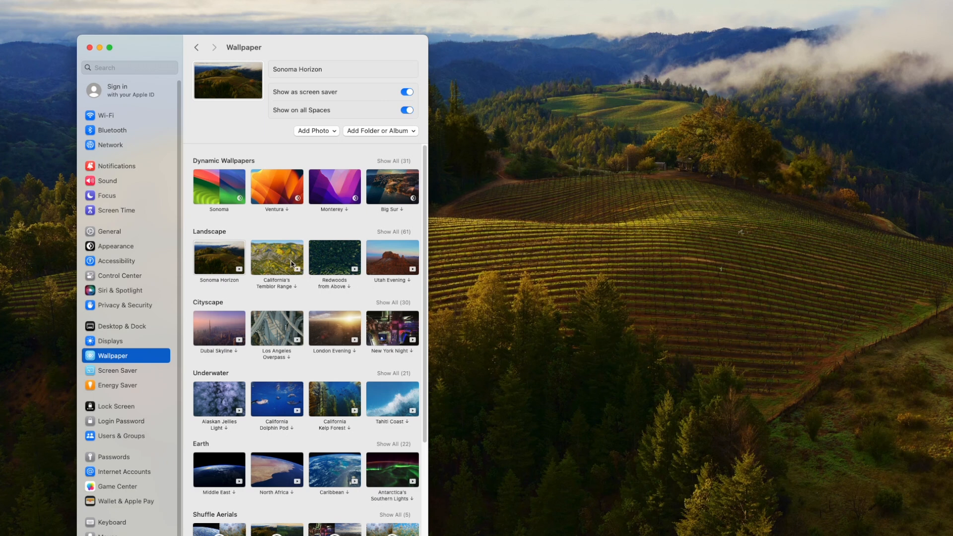
- Switch the wallpaper to Redwoods from Above, then to the Utah Evening landscape aerial
click(277, 257)
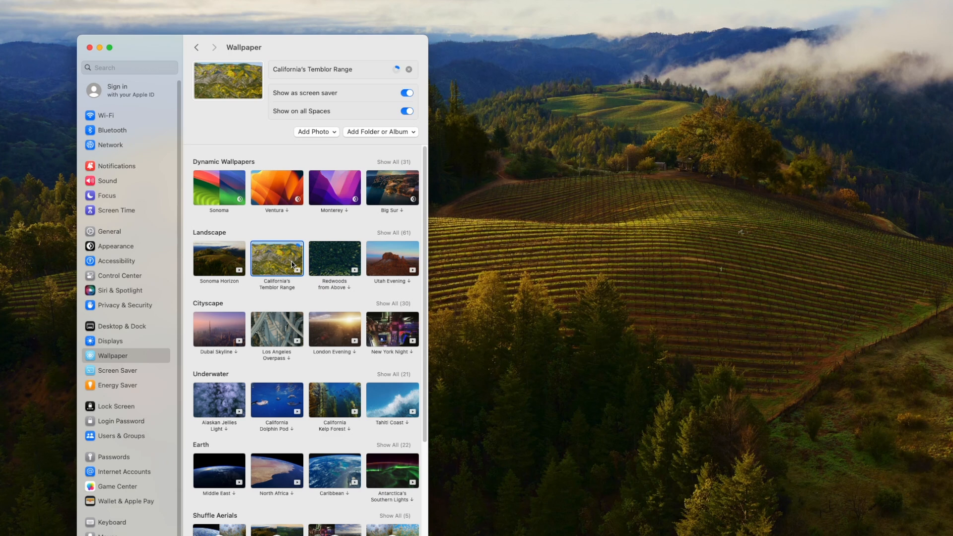
mouse_move(345, 287)
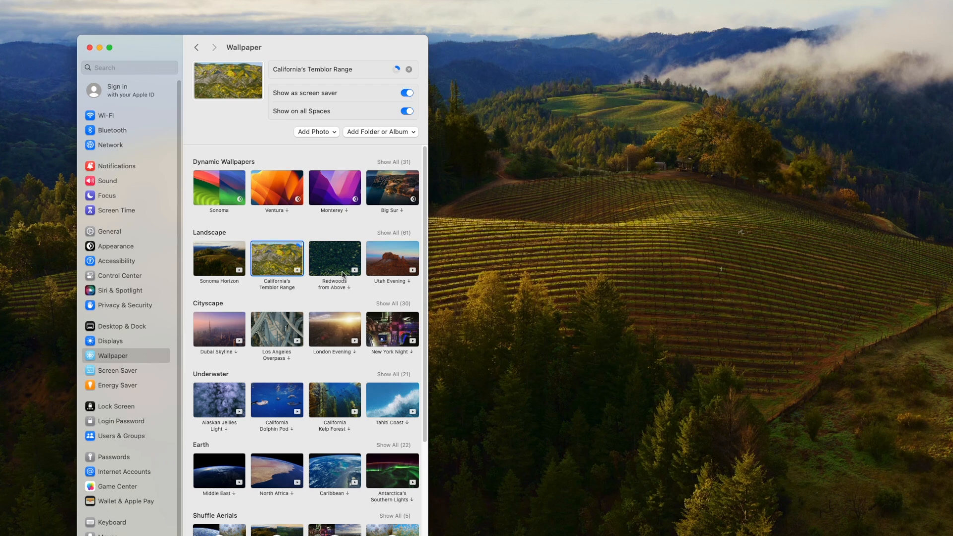
click(334, 257)
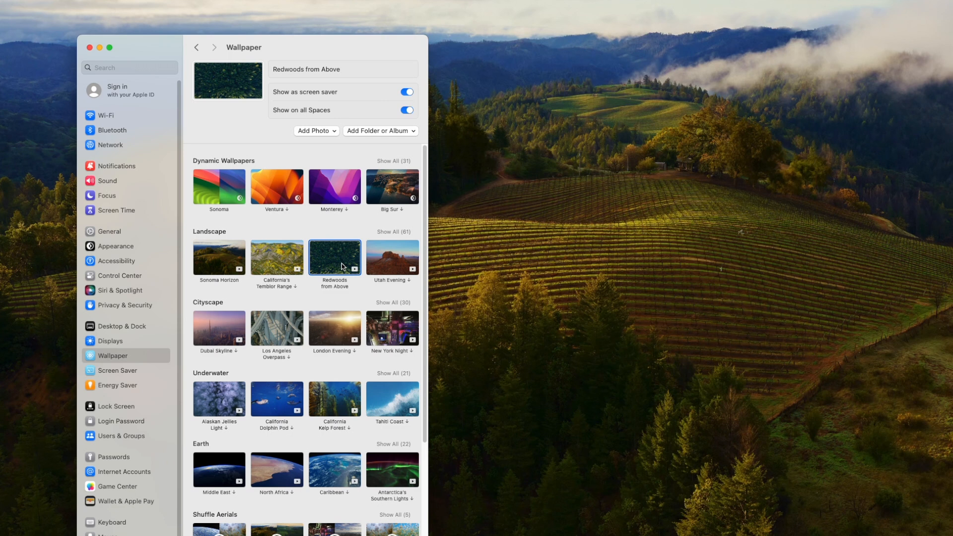
click(277, 258)
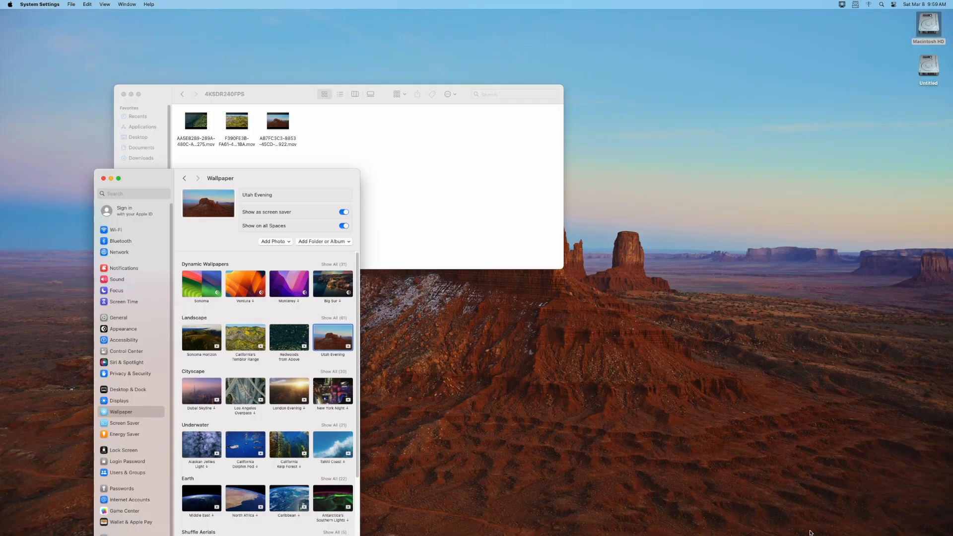
- Authorise copying GTA6.mp4 into the 4KSDR240FPS aerials folder with the admin password
text(•••)
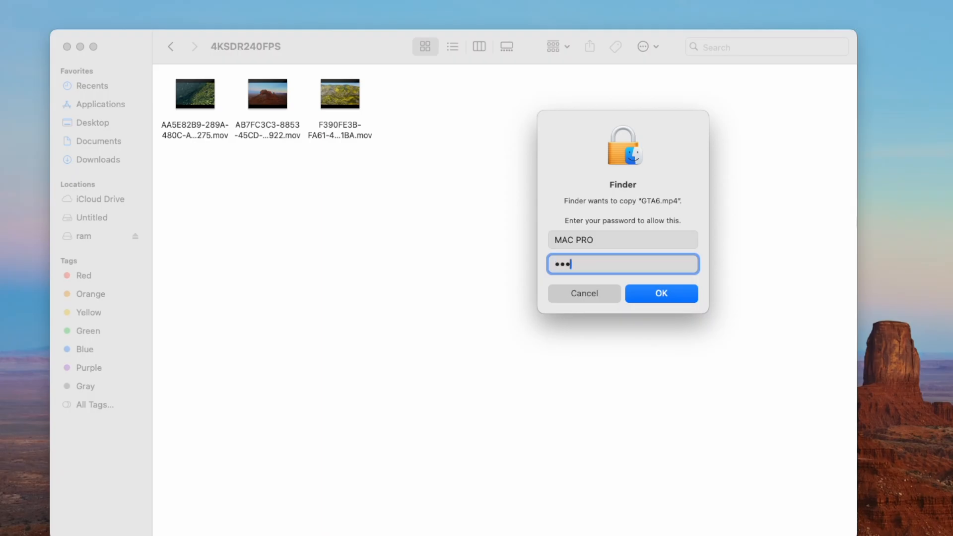
click(661, 293)
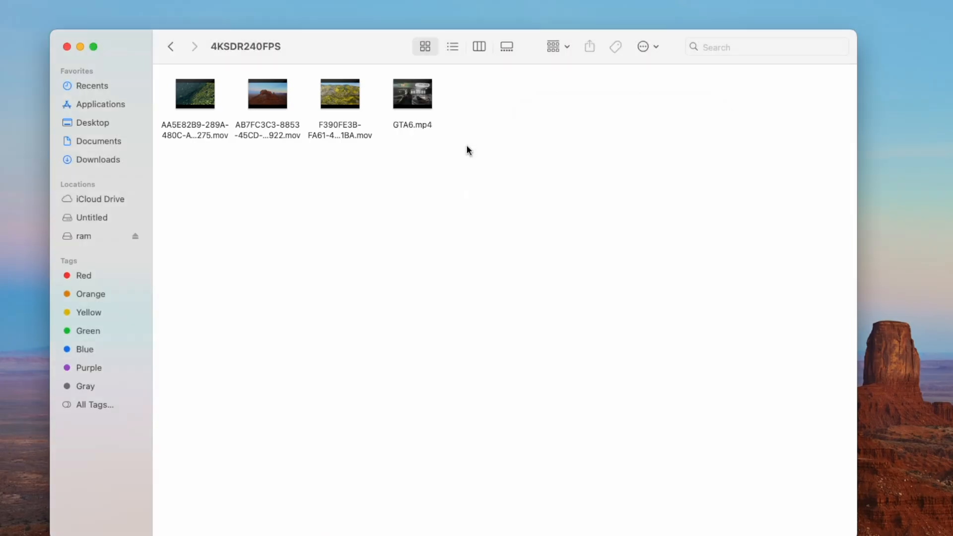
mouse_move(194, 150)
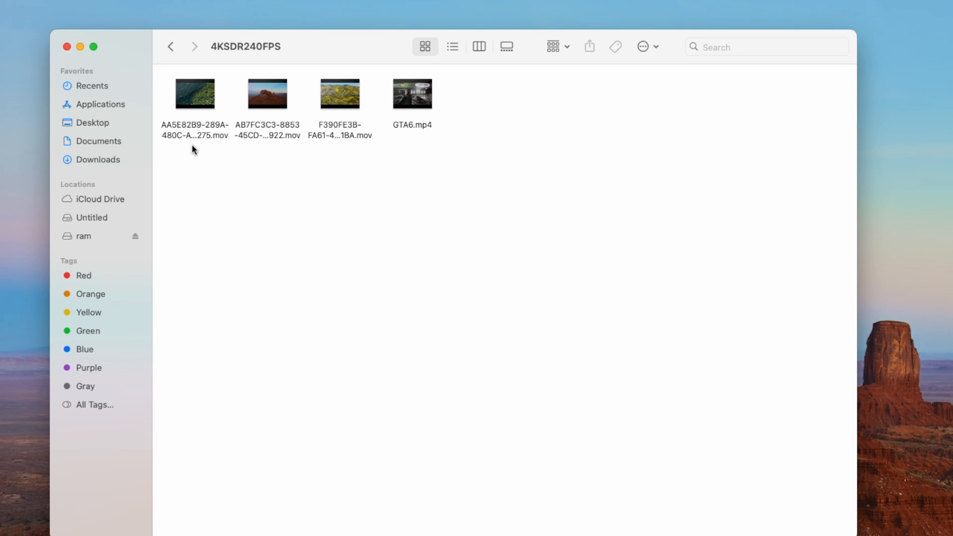
click(194, 94)
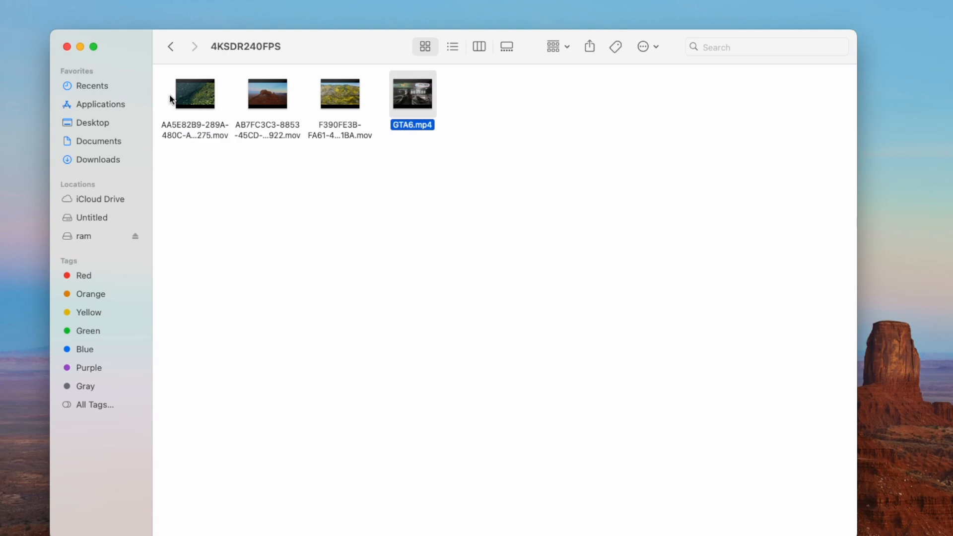
- Rename GTA6.mp4 to the AA5E82B9… aerial's original name, authorising with the password
right_click(194, 94)
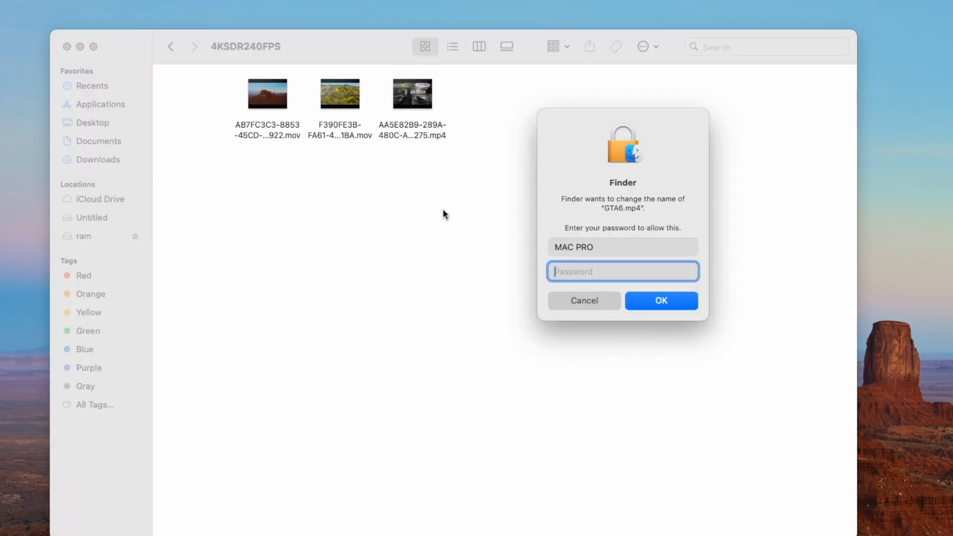
text(••)
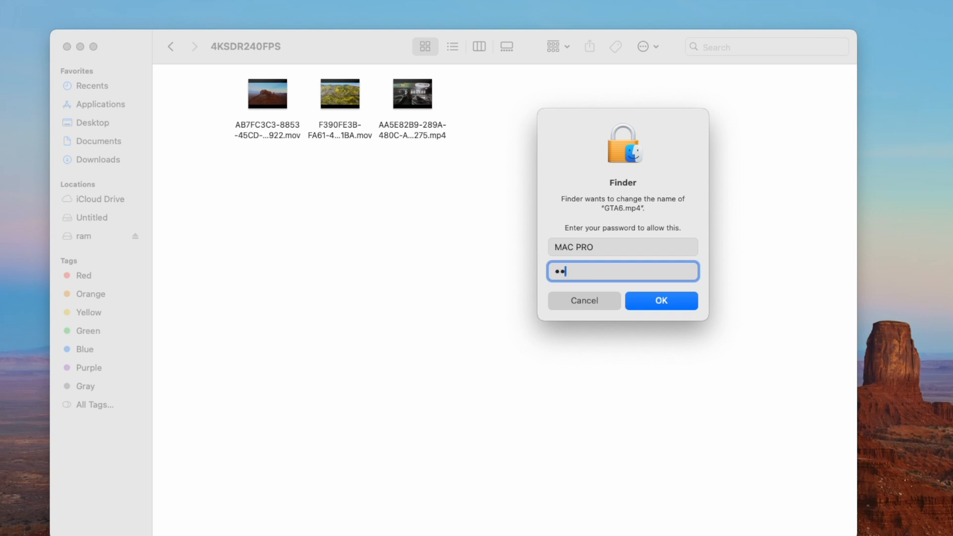
click(661, 300)
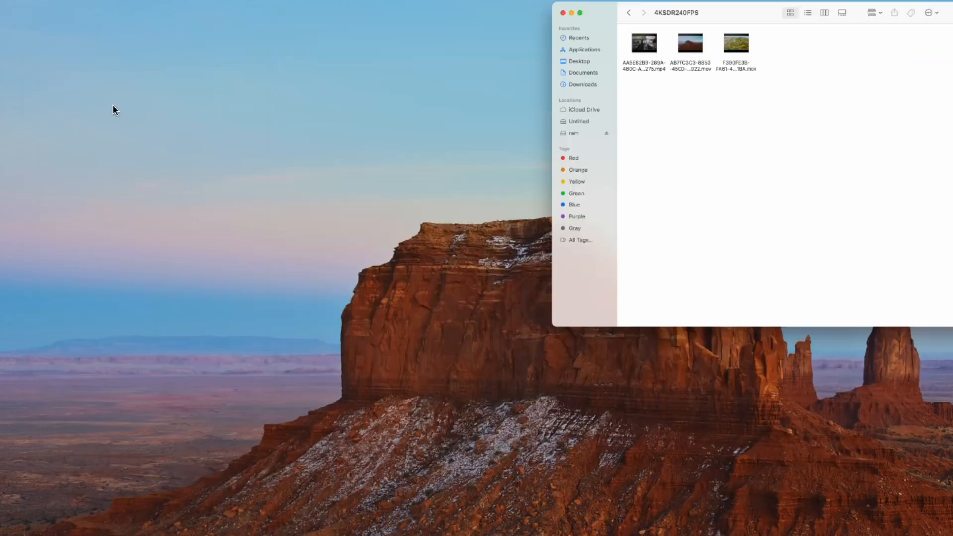
click(563, 13)
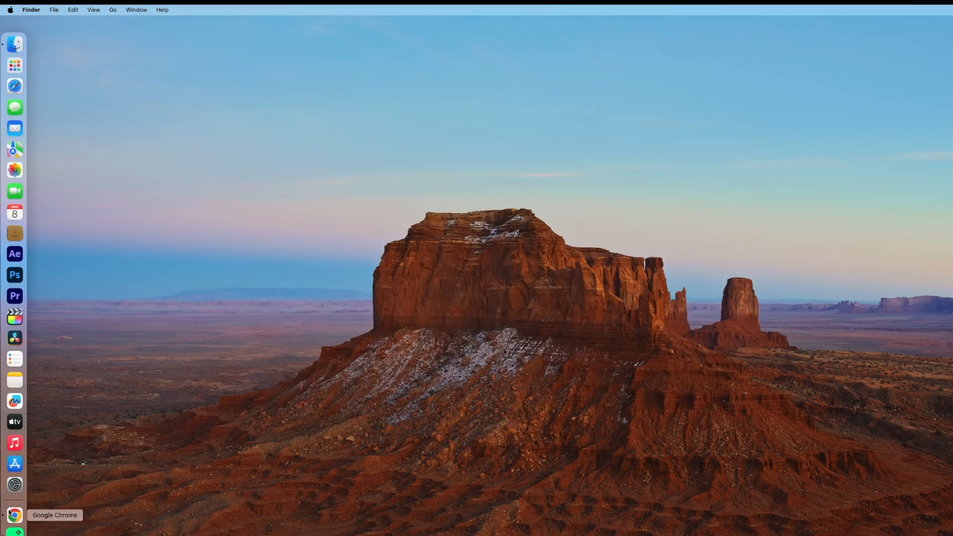
- Reopen System Settings' Wallpaper pane and apply a landscape aerial again
click(15, 484)
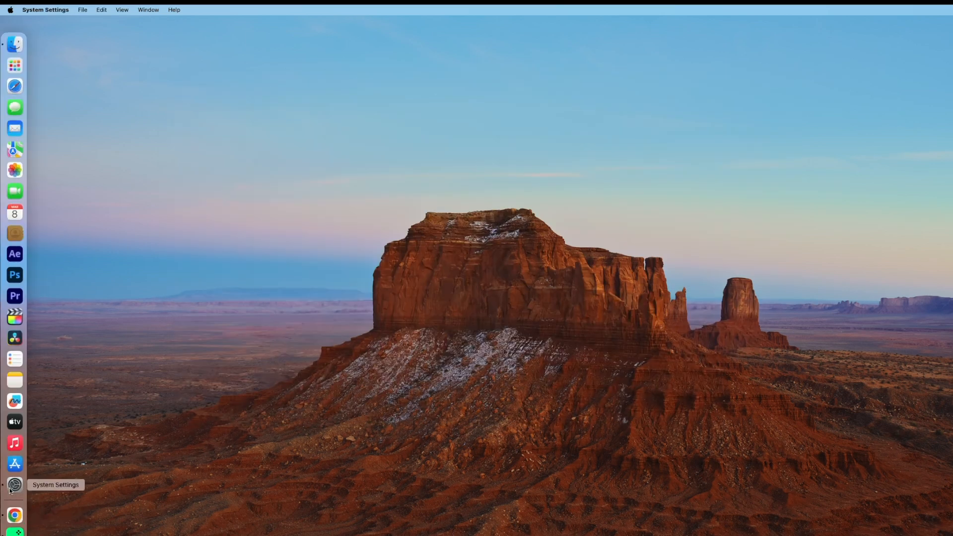
click(15, 485)
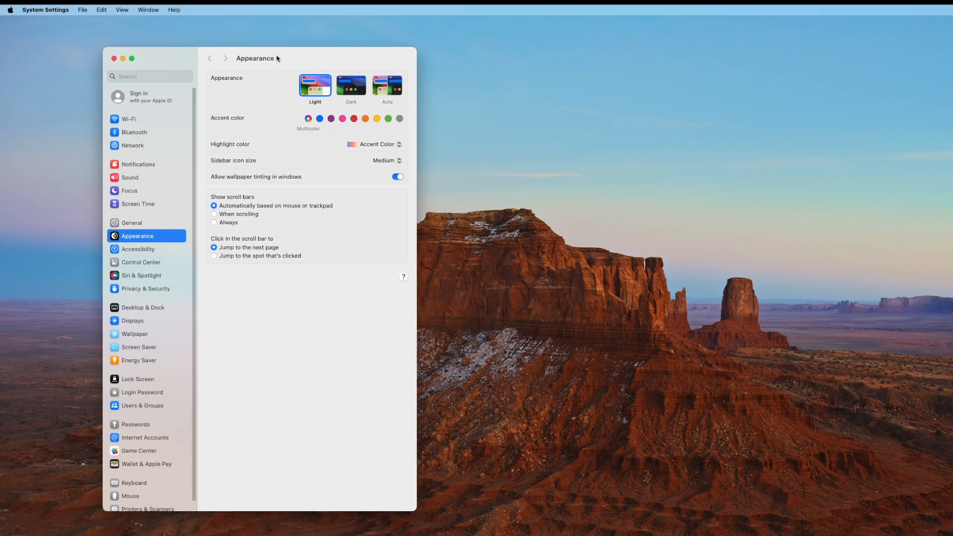
click(134, 333)
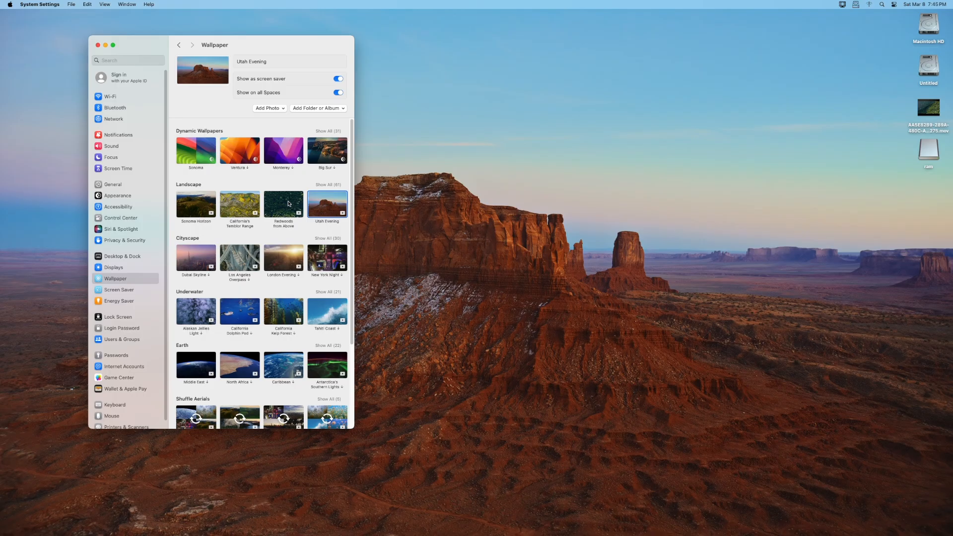
click(283, 204)
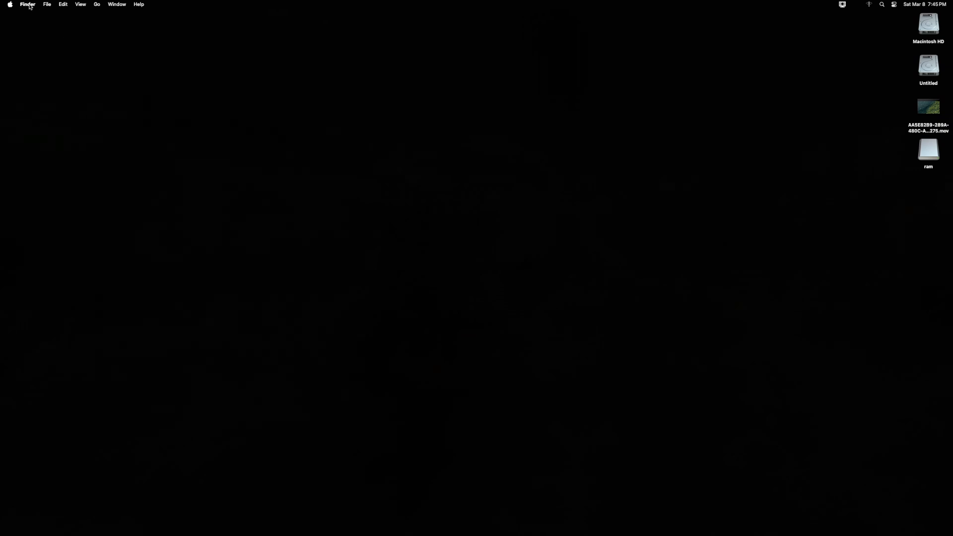
- Lock the Mac from the Apple menu so the lock screen appears
click(10, 4)
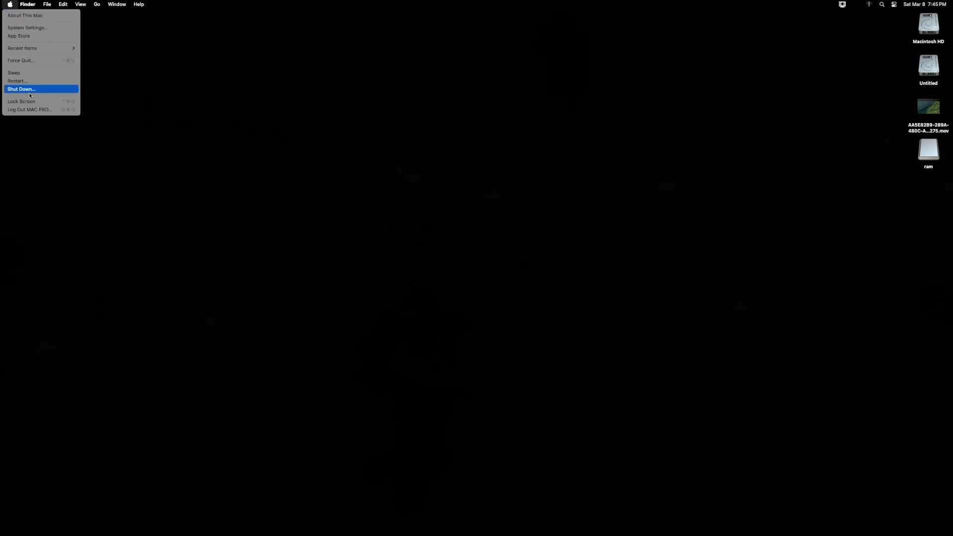
click(21, 101)
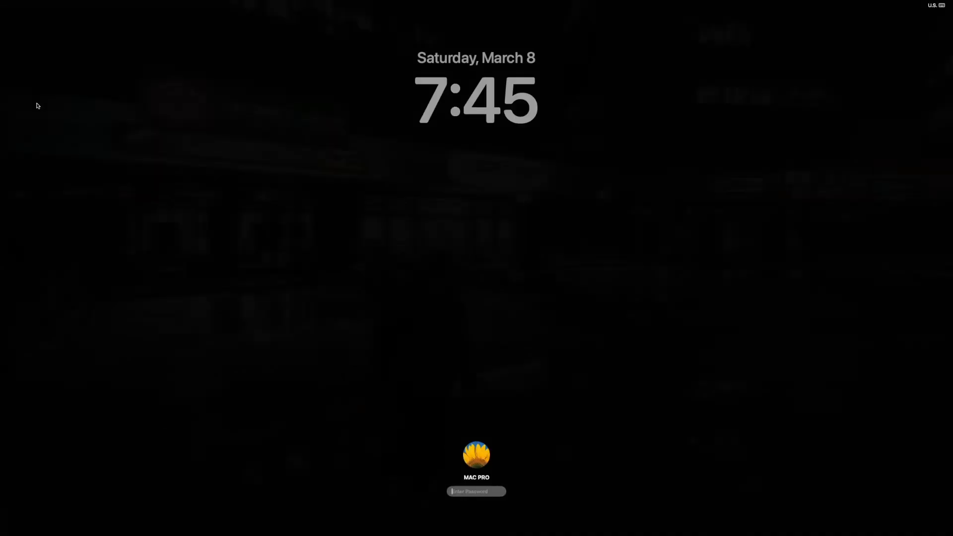